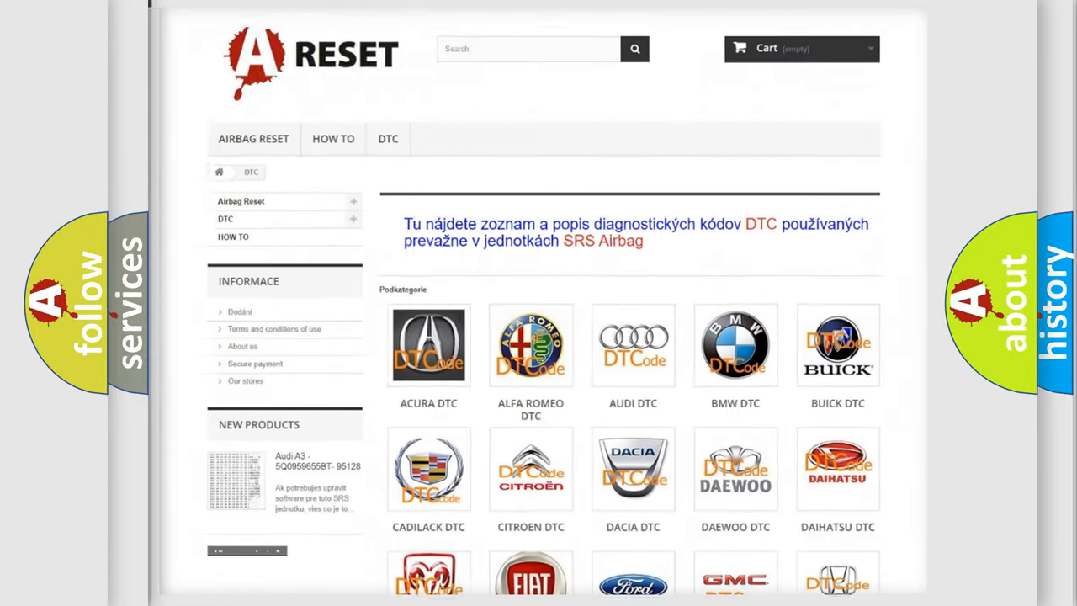
scroll("down", 3)
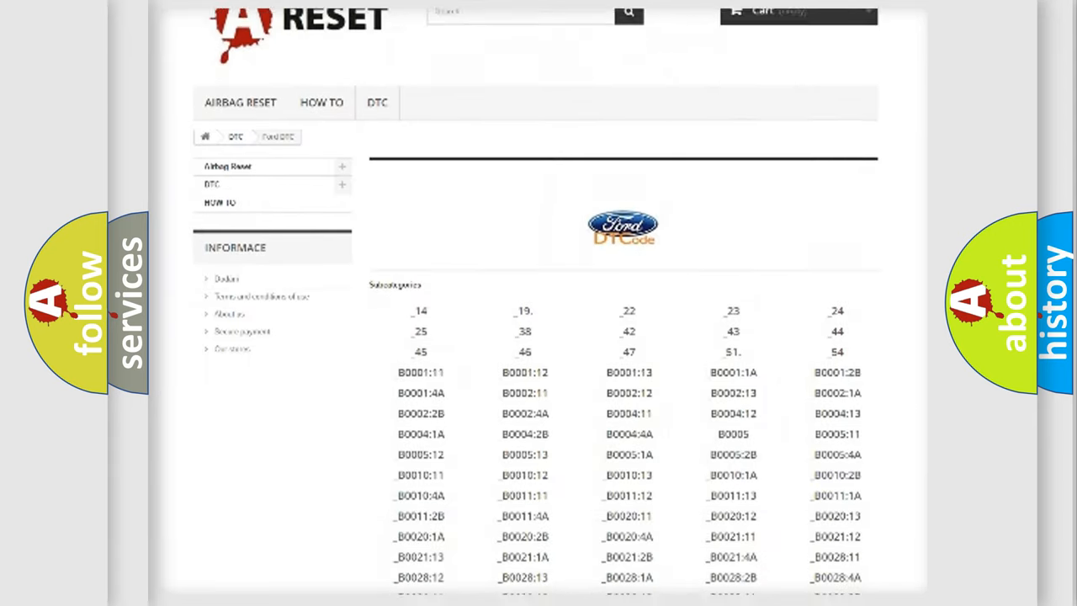
scroll("down", 3)
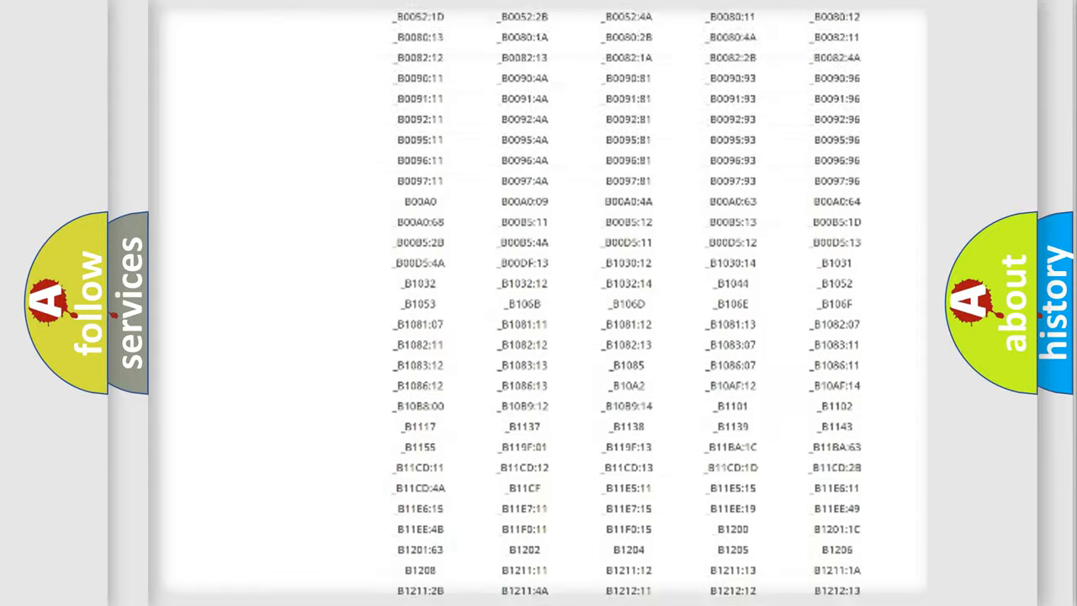
scroll("up", 3)
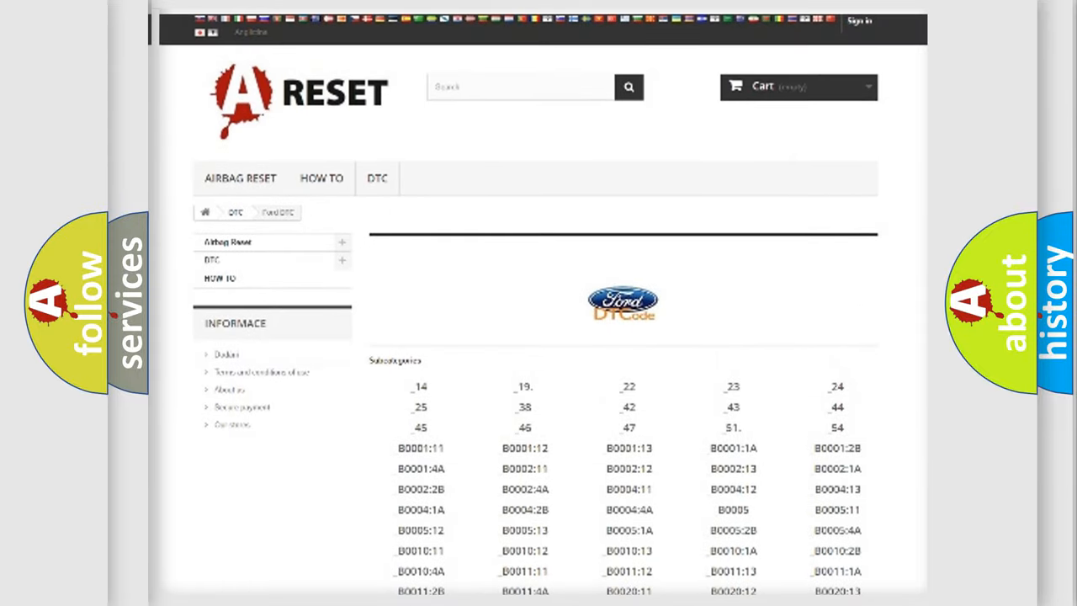